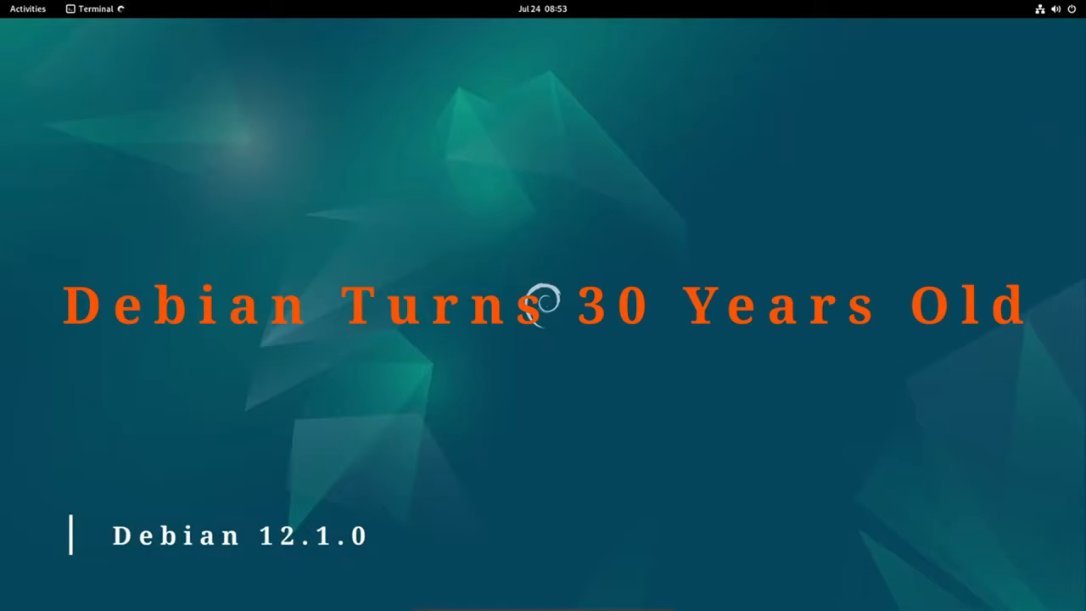
Step: Show the Terminal window's hamburger menu on the desktop
left_click(95, 8)
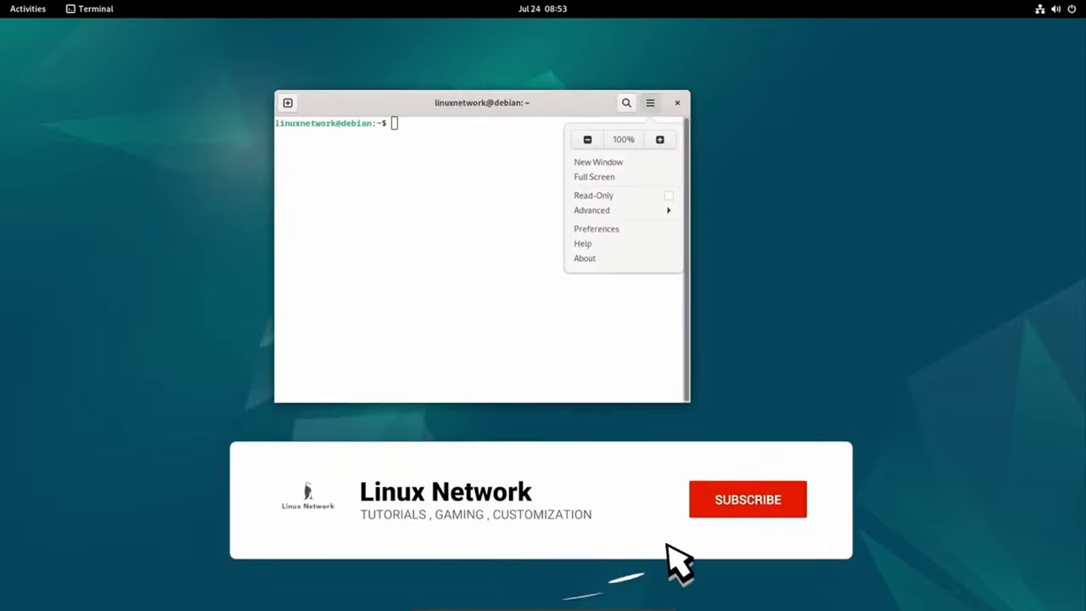
Step: Run uname -a and uname -r, showing kernel 6.1.0-10-amd64
left_click(584, 258)
type("uname")
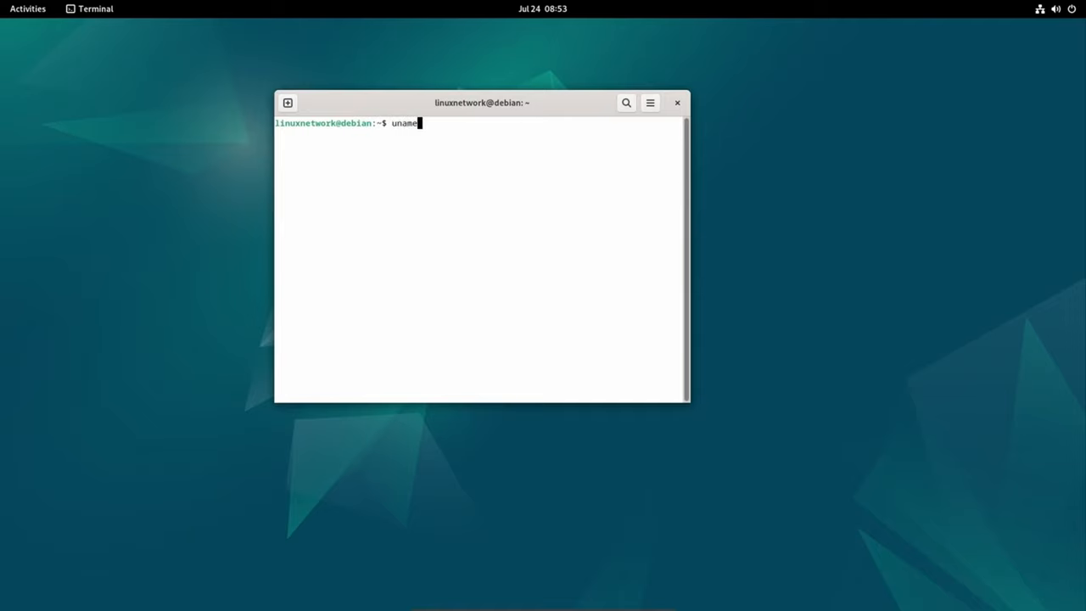
type(" -a")
key("Return")
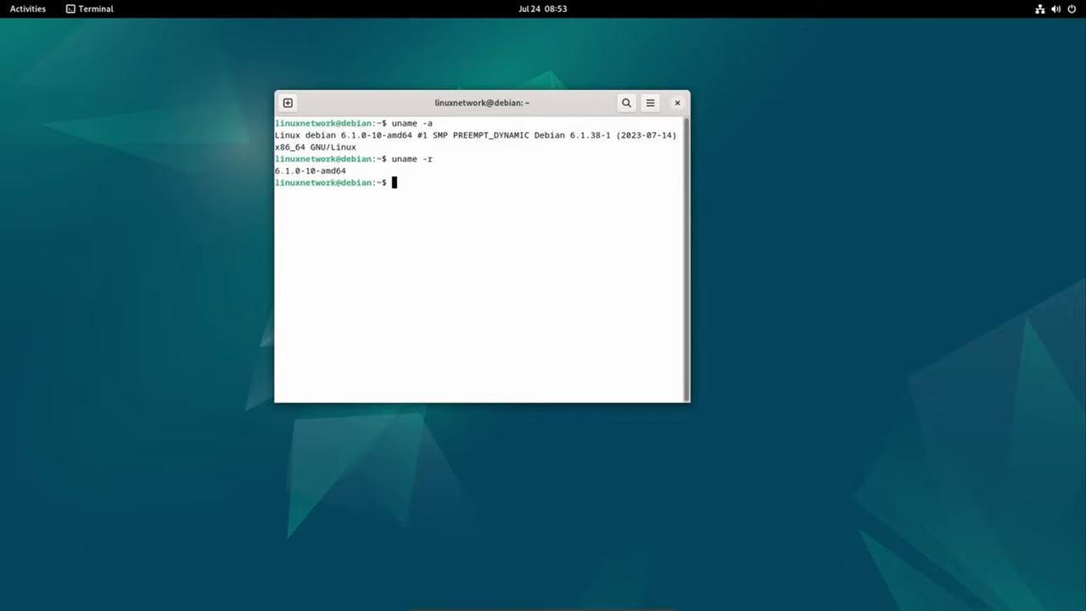
Step: Close Terminal, launch Files from the dash, view its About info and close it
left_click(677, 104)
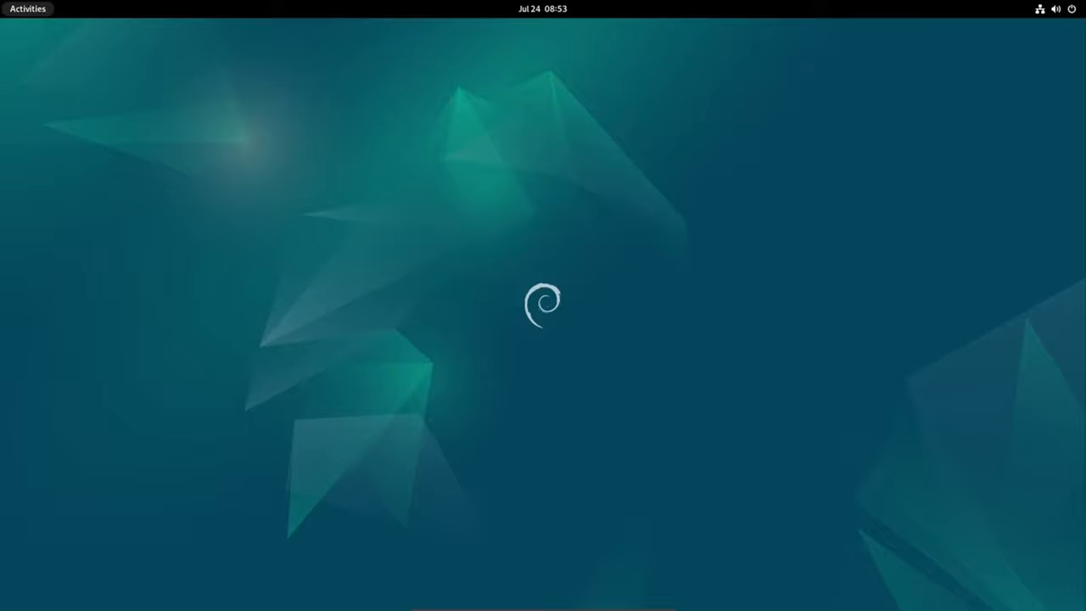
left_click(27, 8)
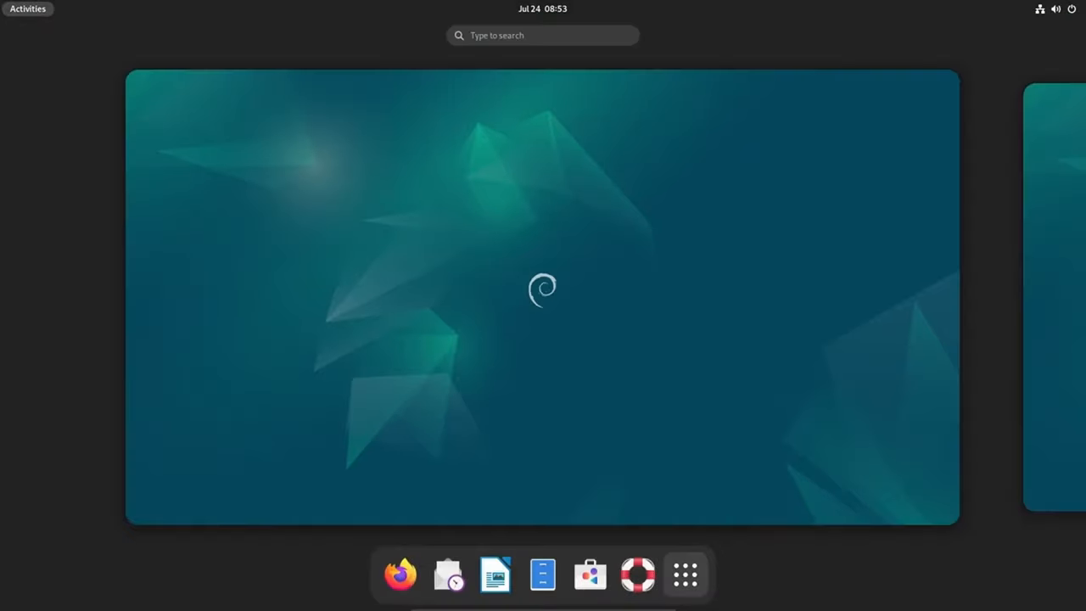
left_click(27, 8)
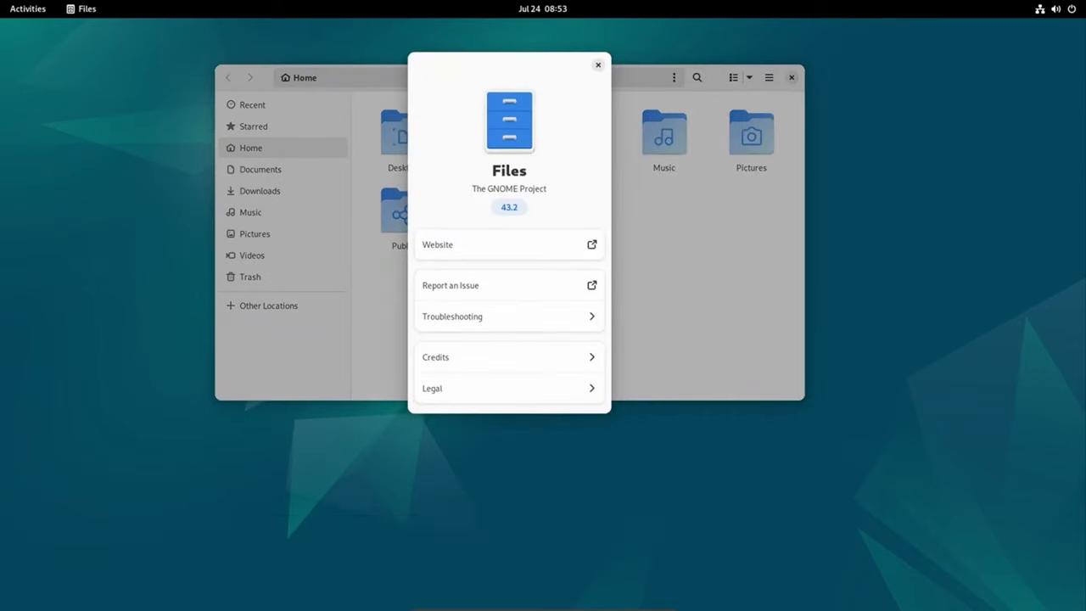
left_click(597, 65)
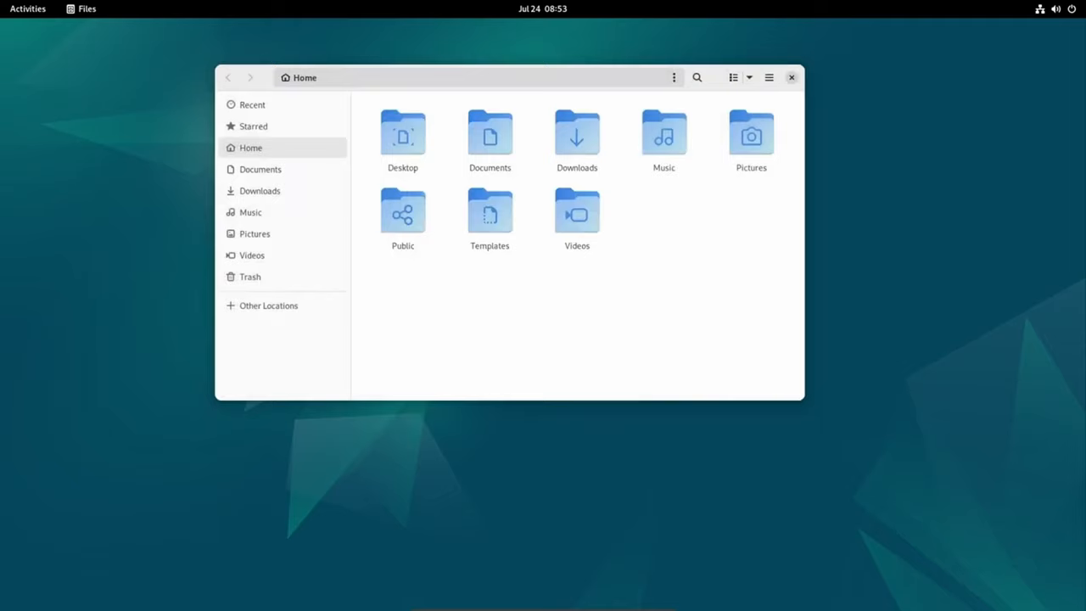
left_click(790, 78)
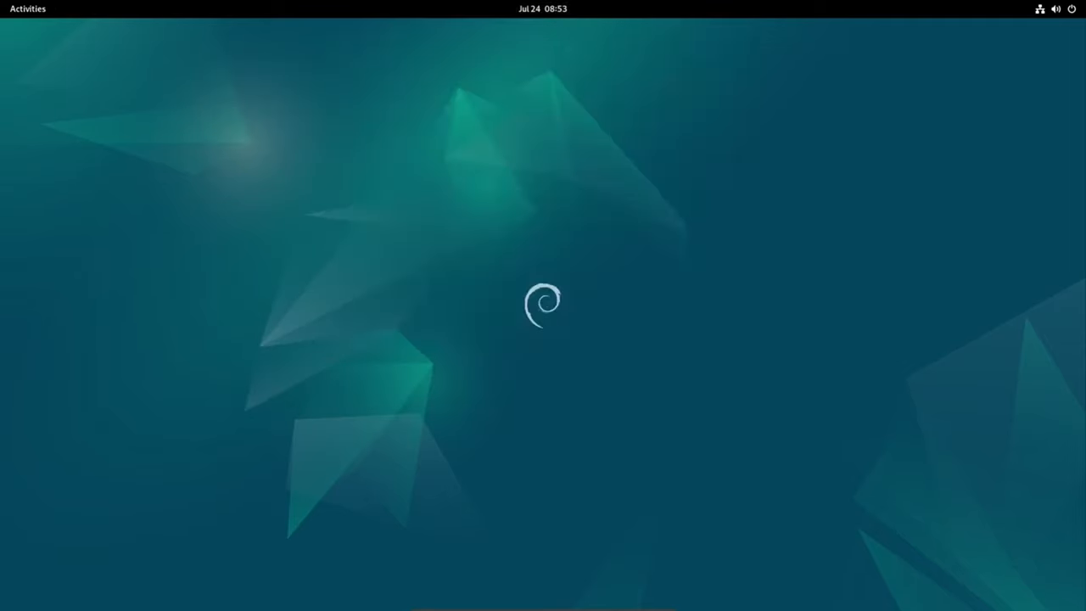
Step: Check quick settings, then show the full grid of installed applications from Activities
left_click(1056, 8)
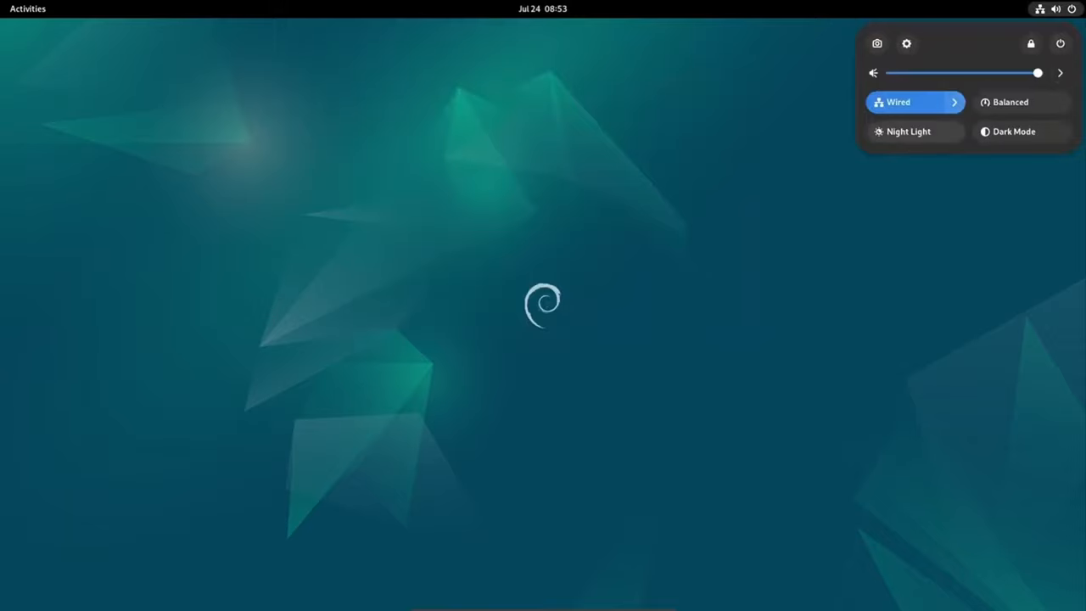
left_click(27, 8)
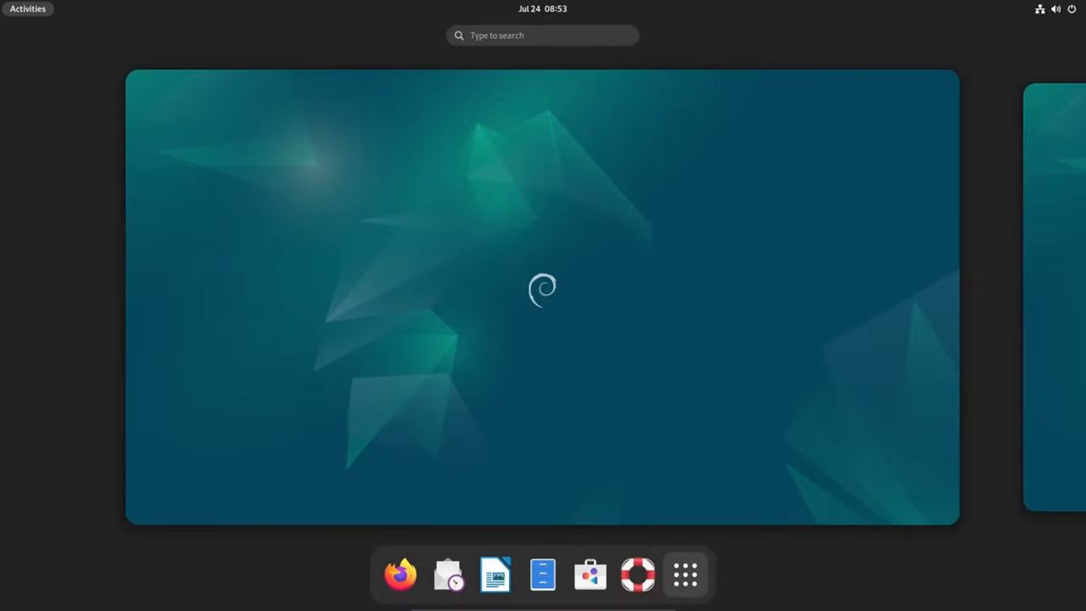
left_click(685, 574)
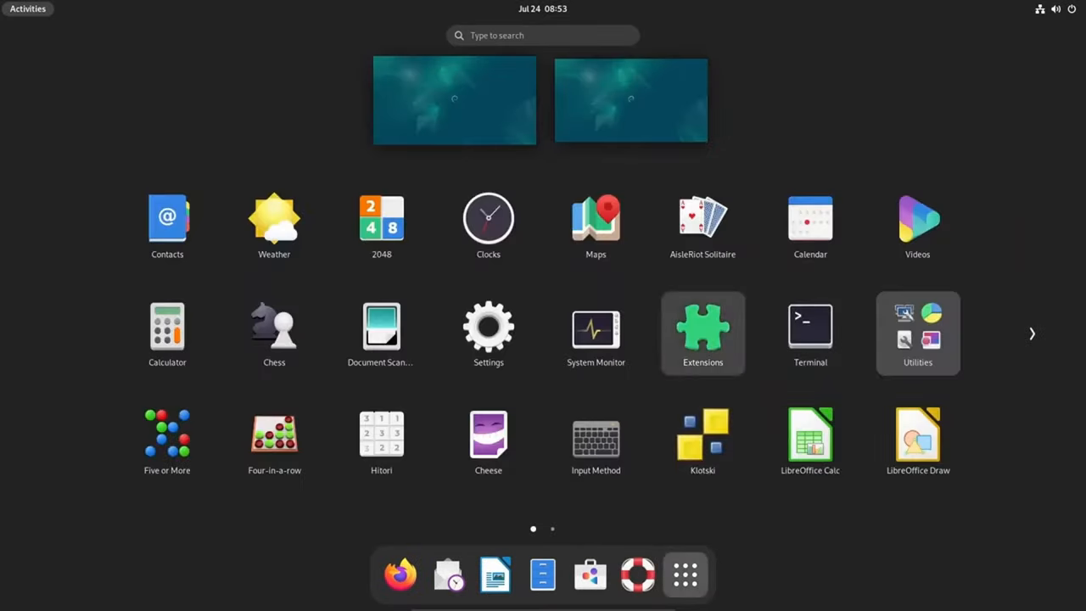
Step: Launch Extensions, scroll the Built-In list to the end and show About, version 43.6
left_click(702, 331)
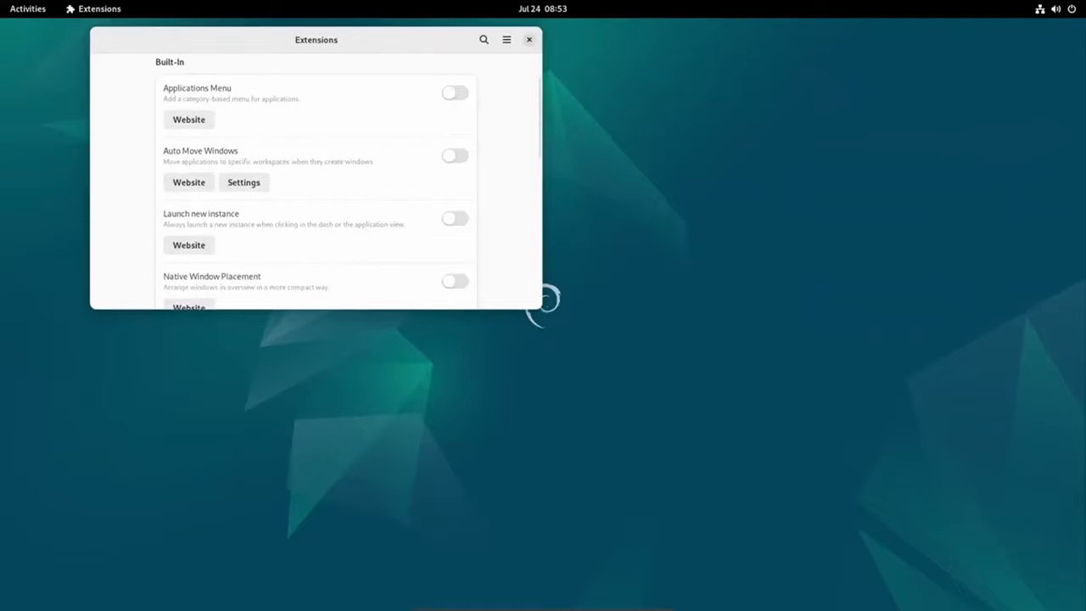
scroll("down", 3)
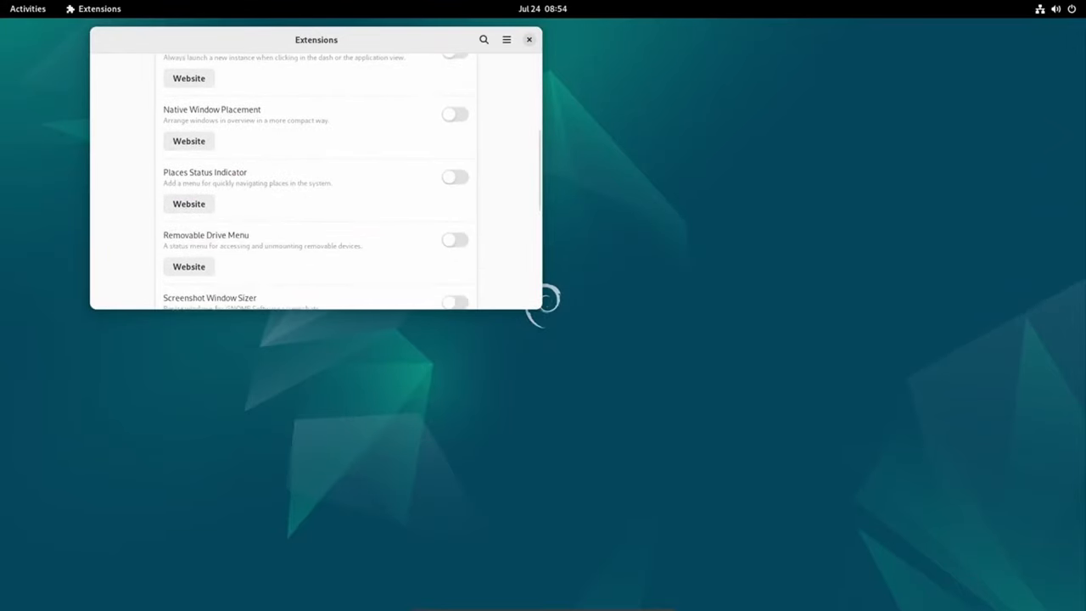
scroll("down", 3)
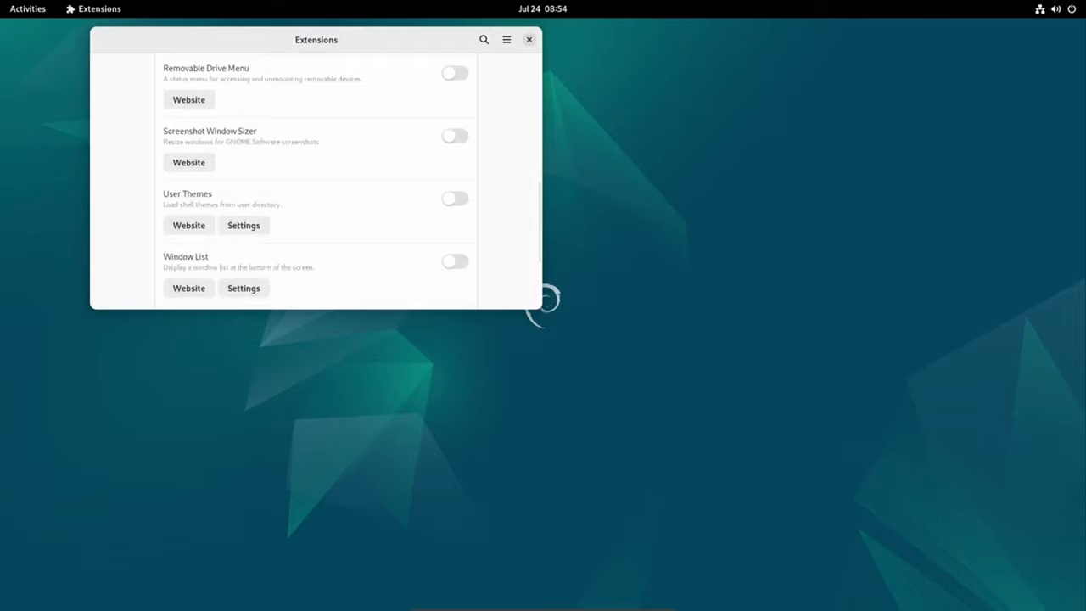
scroll("down", 3)
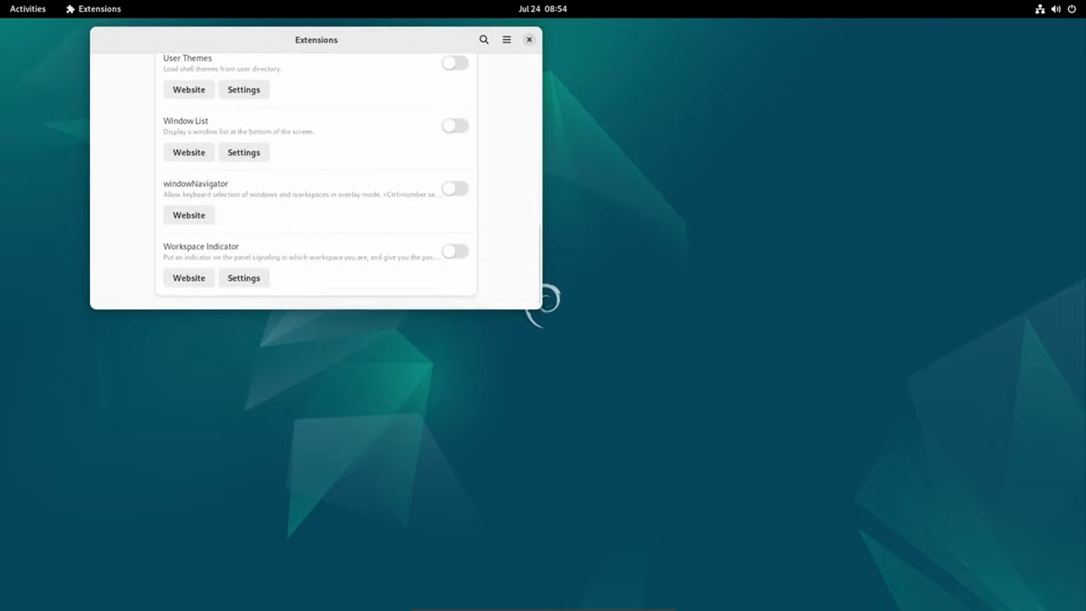
left_click(505, 39)
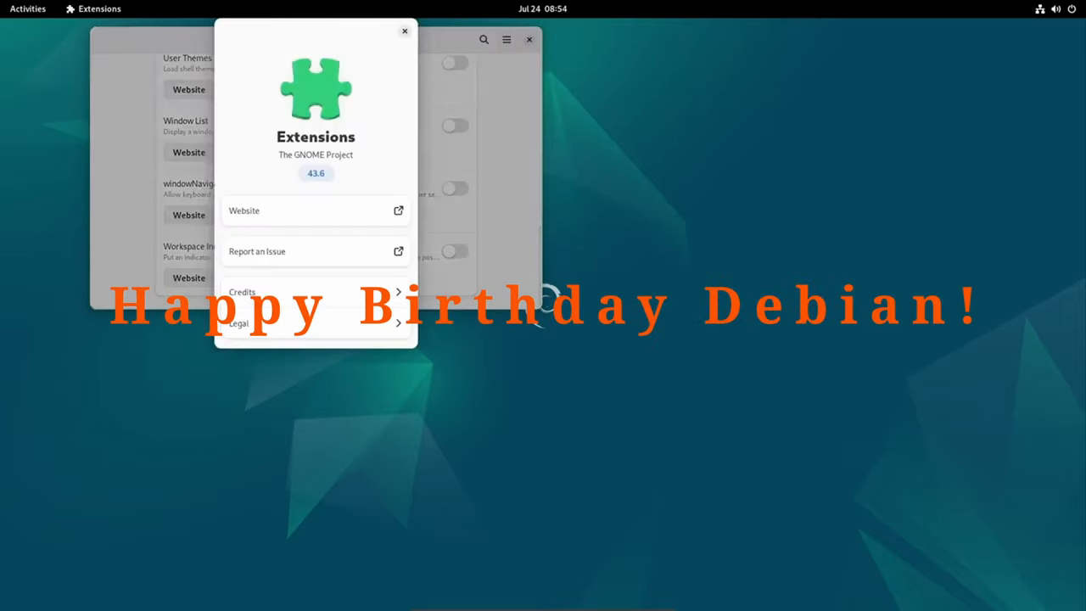